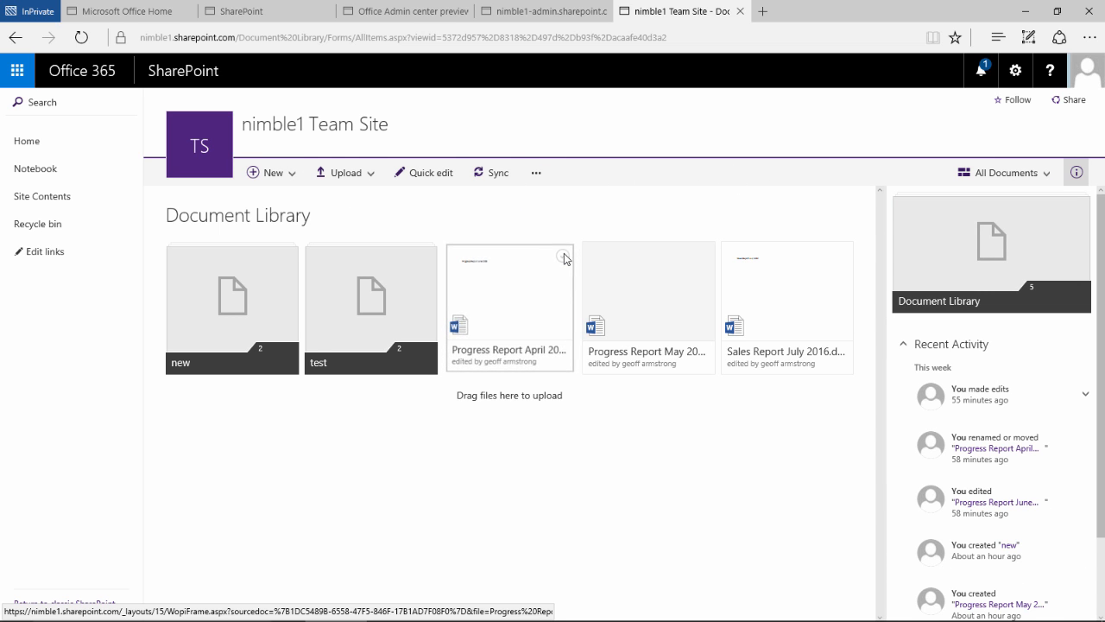
# - Pin Progress Report April 2016.docx to the top of the library, then deselect it
pyautogui.click(565, 254)
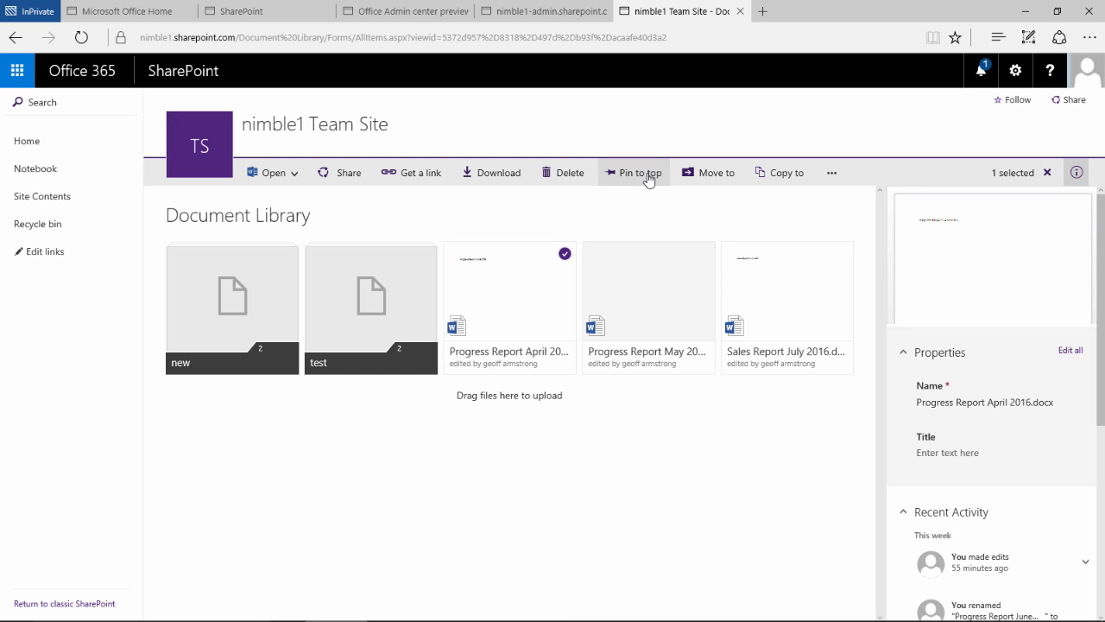
pyautogui.click(632, 173)
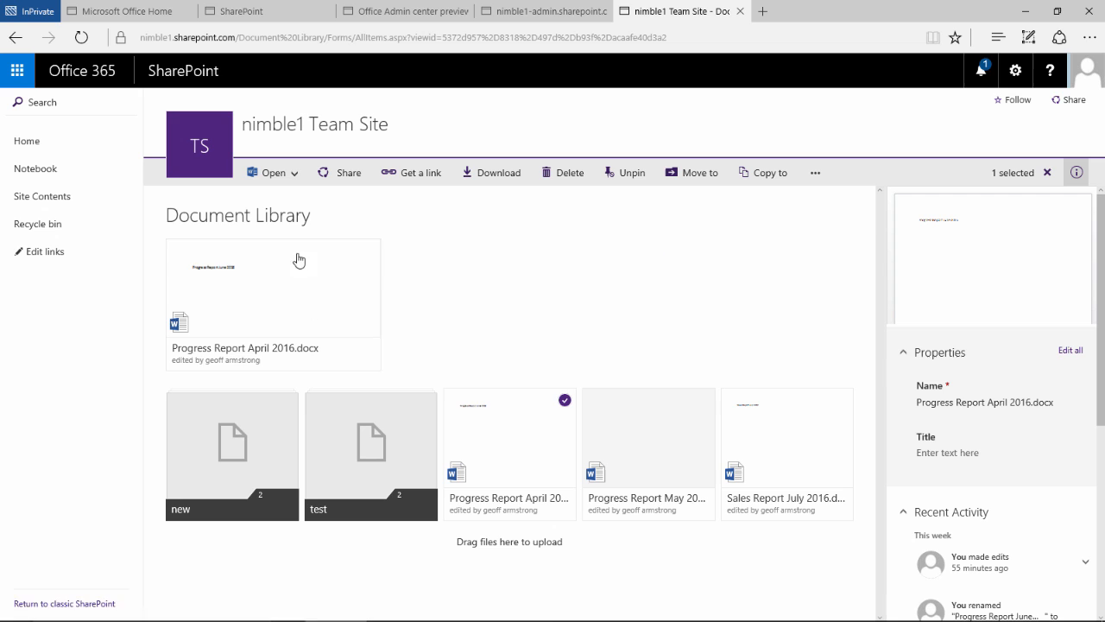
pyautogui.moveTo(389, 241)
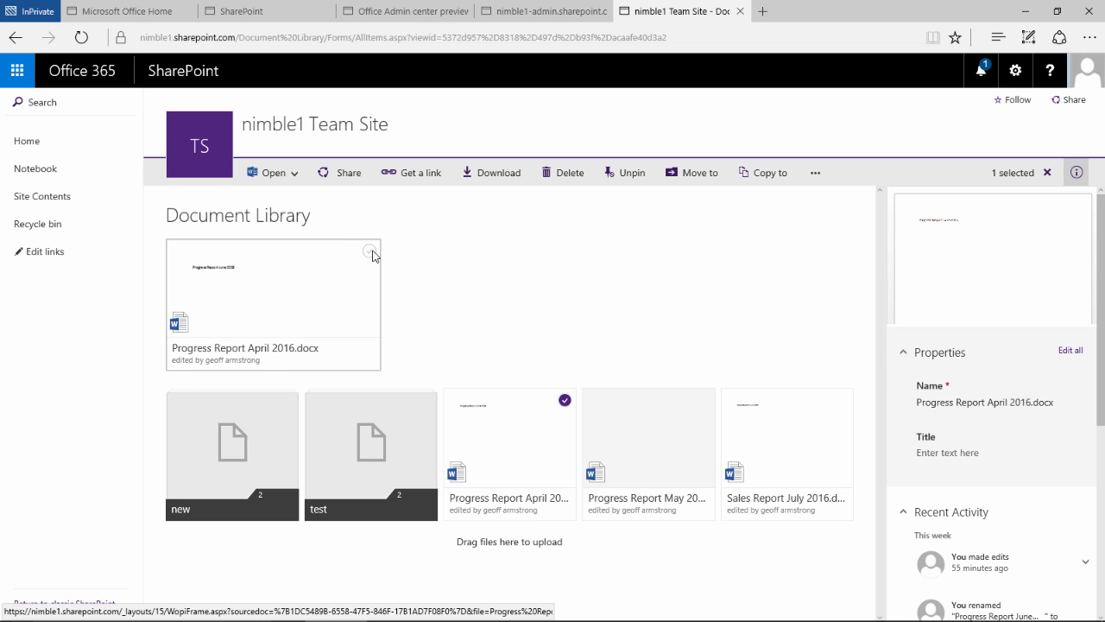
pyautogui.click(370, 252)
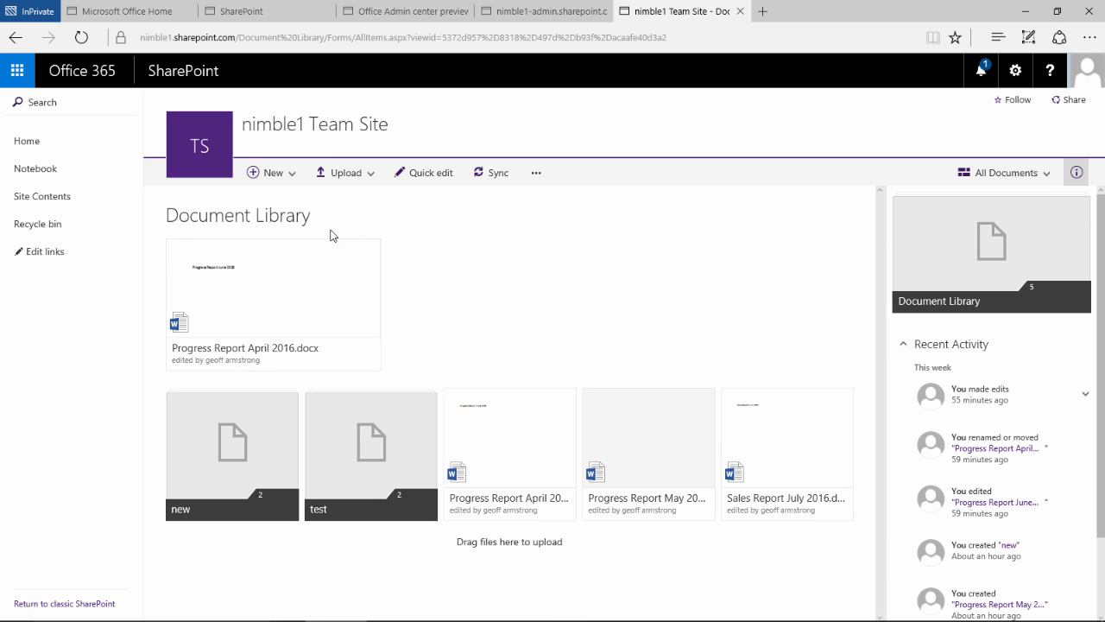
pyautogui.moveTo(559, 335)
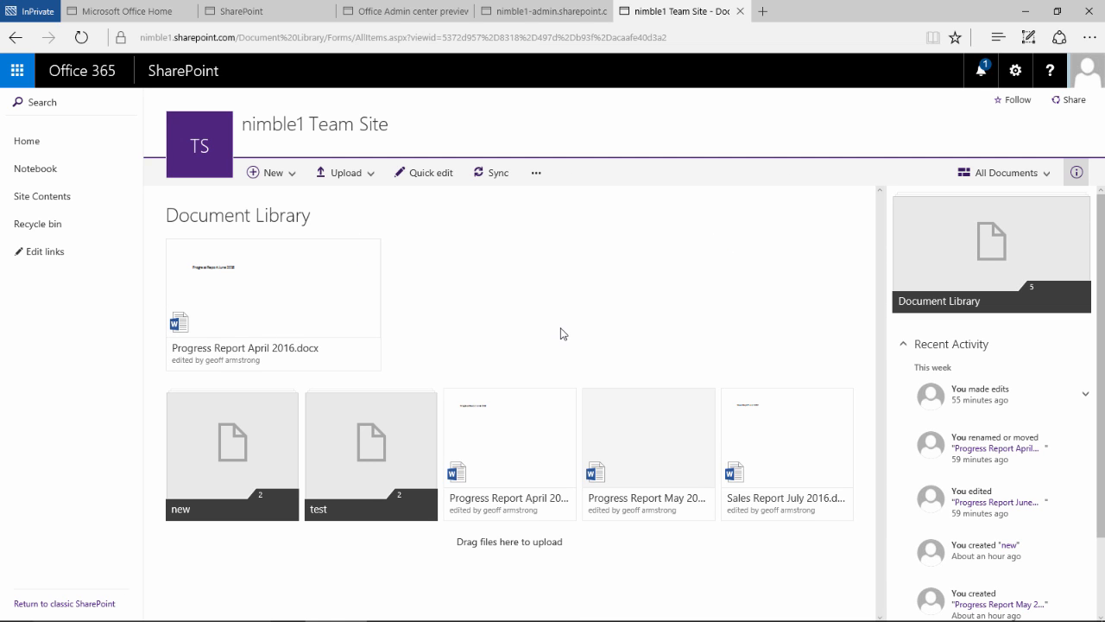
pyautogui.moveTo(483, 265)
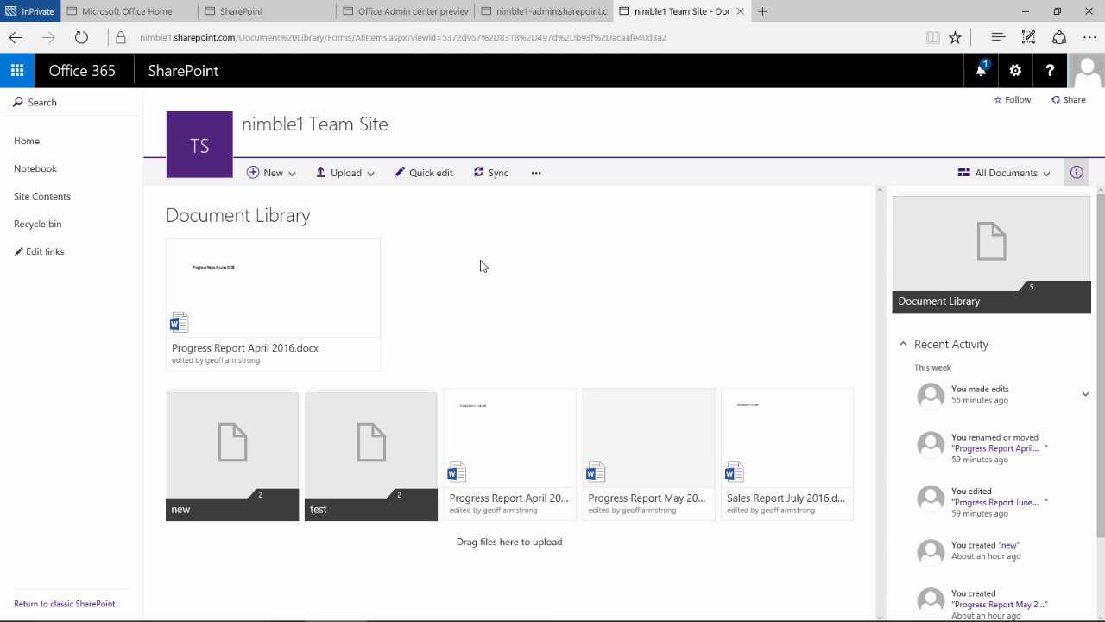
pyautogui.moveTo(392, 318)
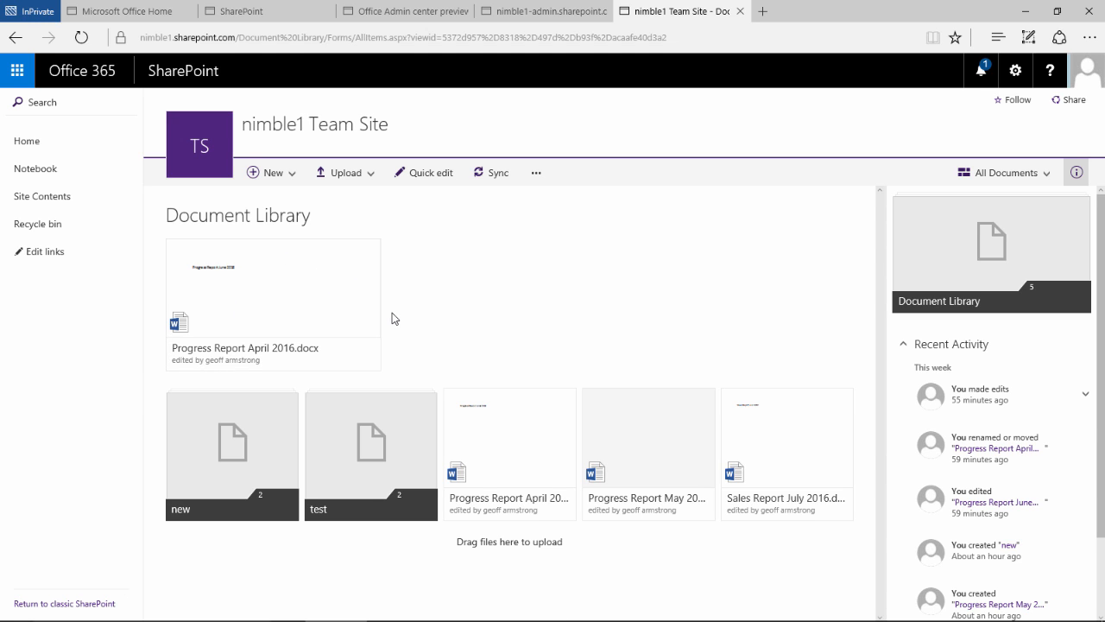
pyautogui.moveTo(705, 404)
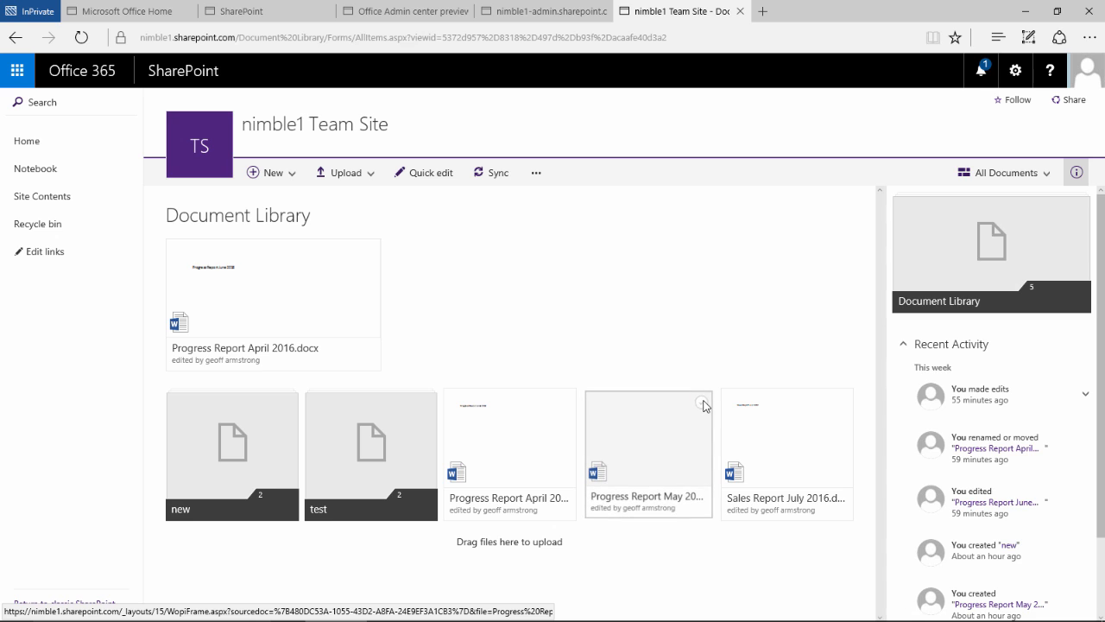
# - Pin Progress Report May 2016.docx and Sales Report July 2016.docx beside the April report
pyautogui.click(705, 401)
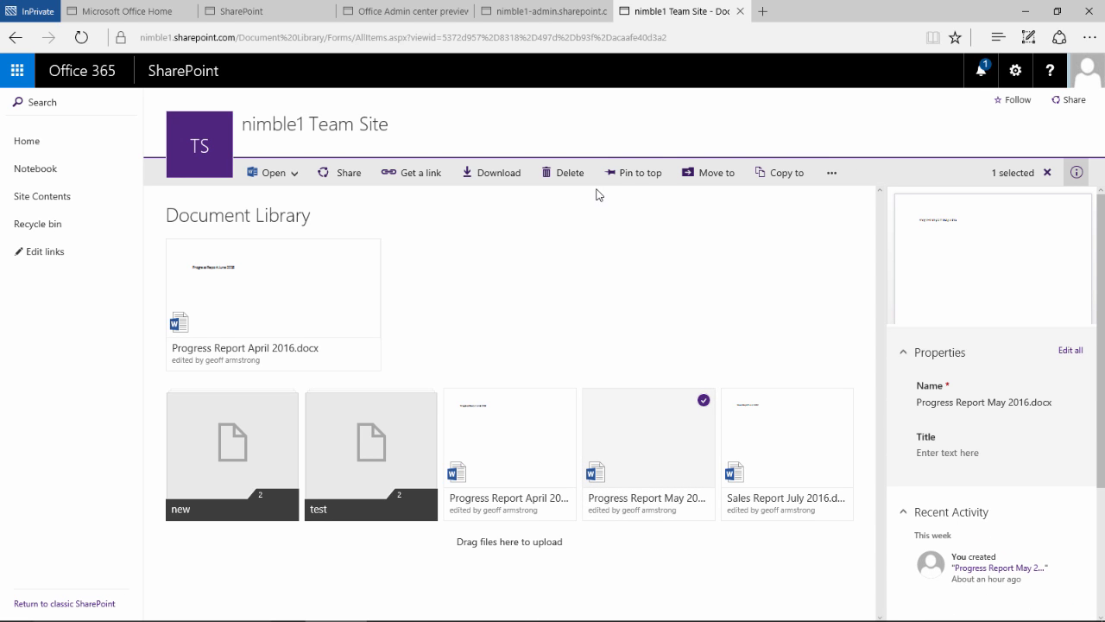
pyautogui.click(639, 172)
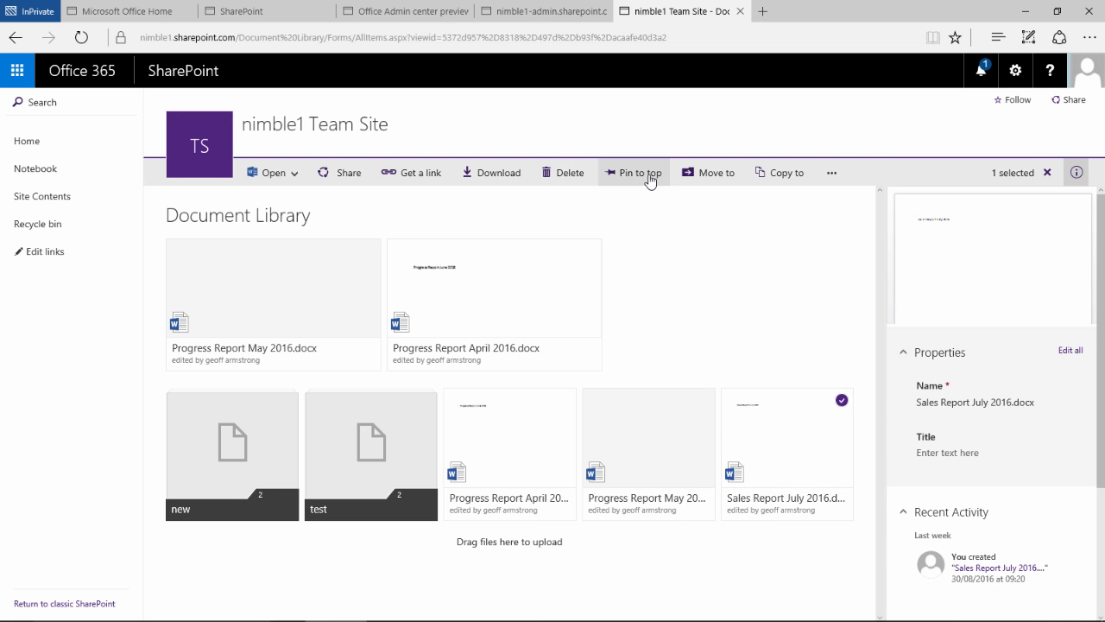
pyautogui.click(636, 173)
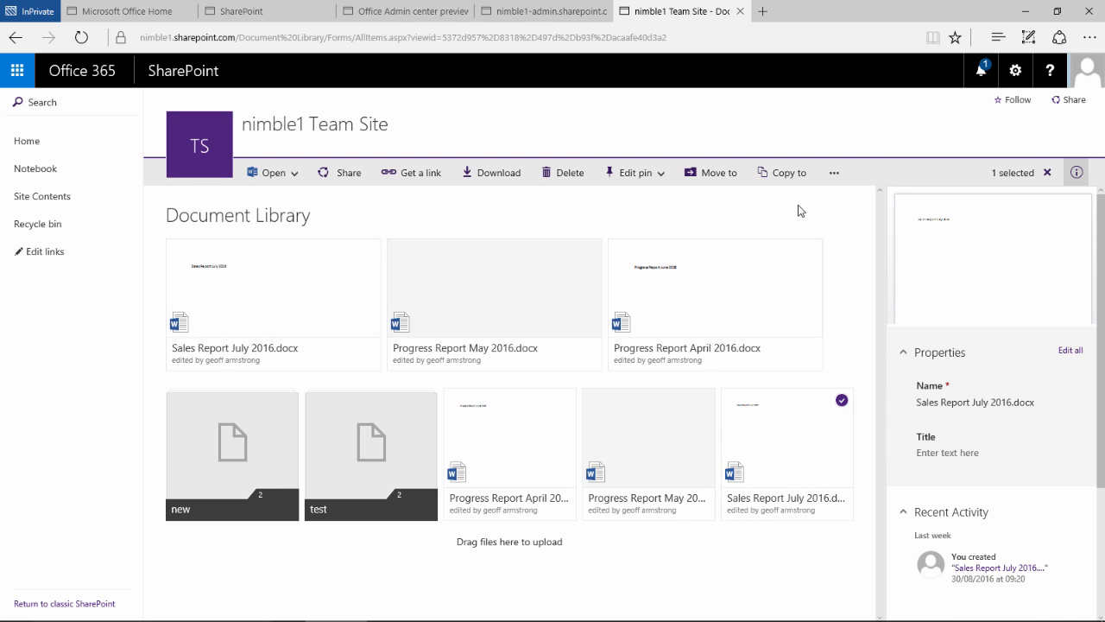
pyautogui.moveTo(805, 297)
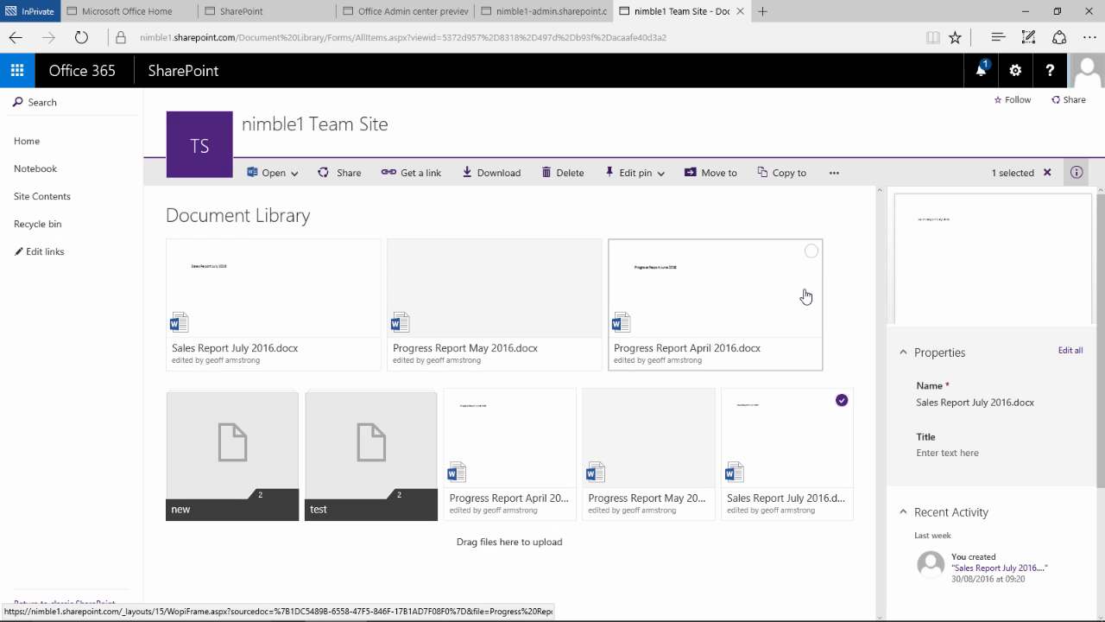
pyautogui.moveTo(711, 314)
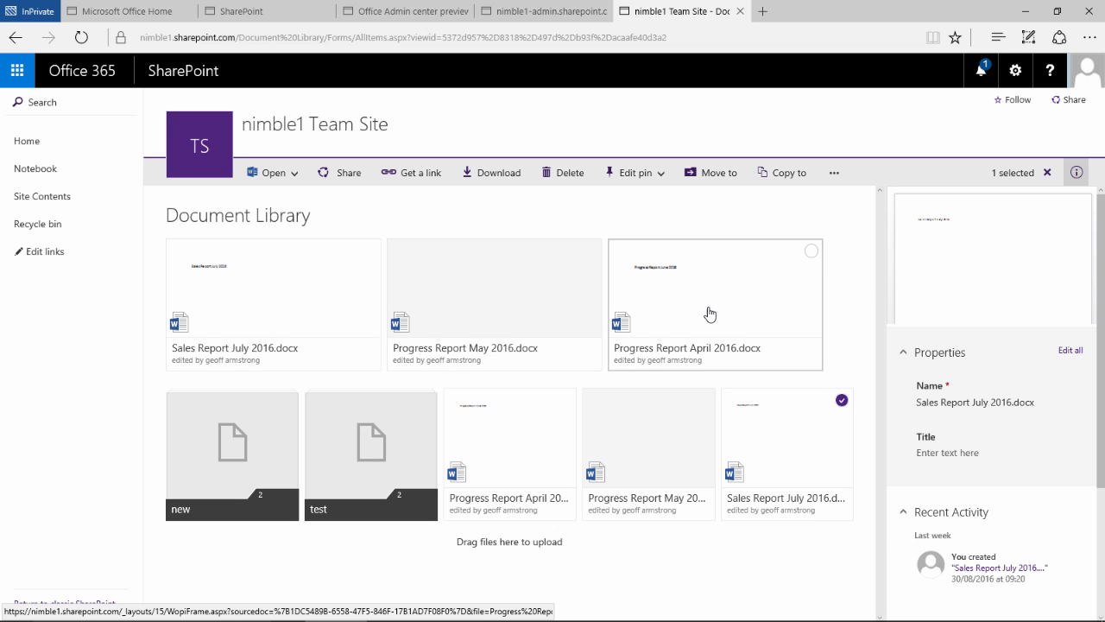
pyautogui.moveTo(753, 294)
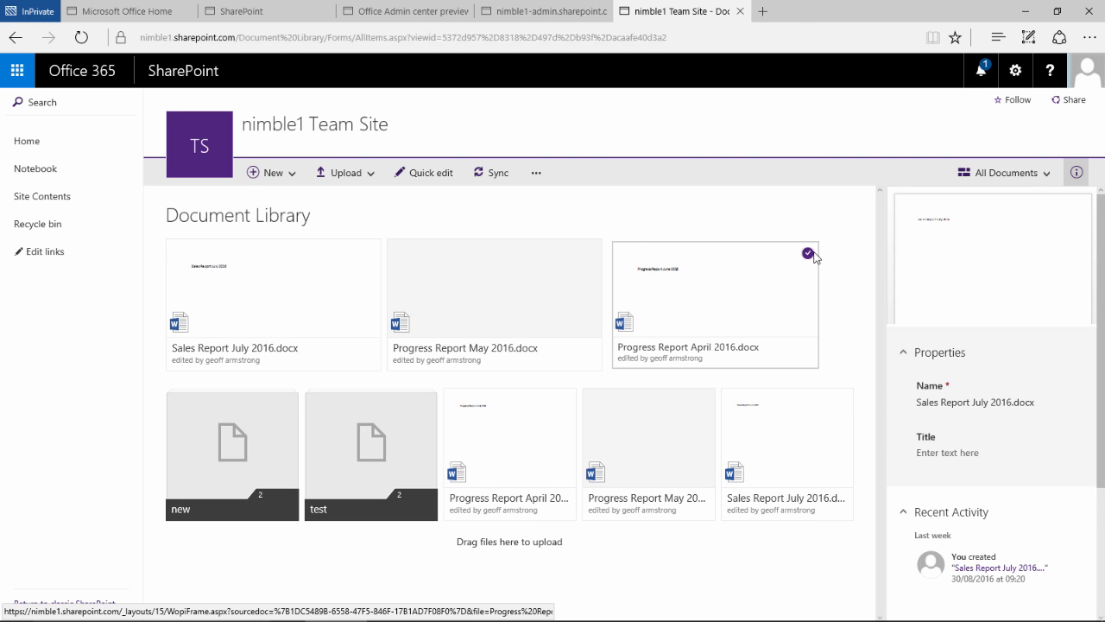
# - Move the pinned April report left twice via Edit pin to the first pinned position
pyautogui.click(808, 252)
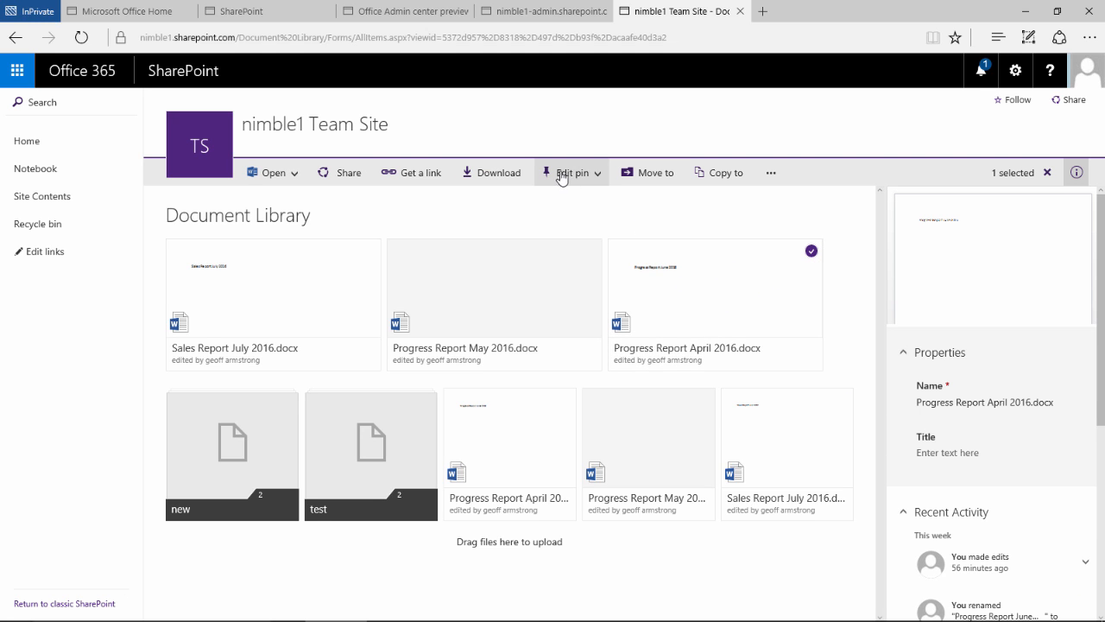
pyautogui.moveTo(601, 182)
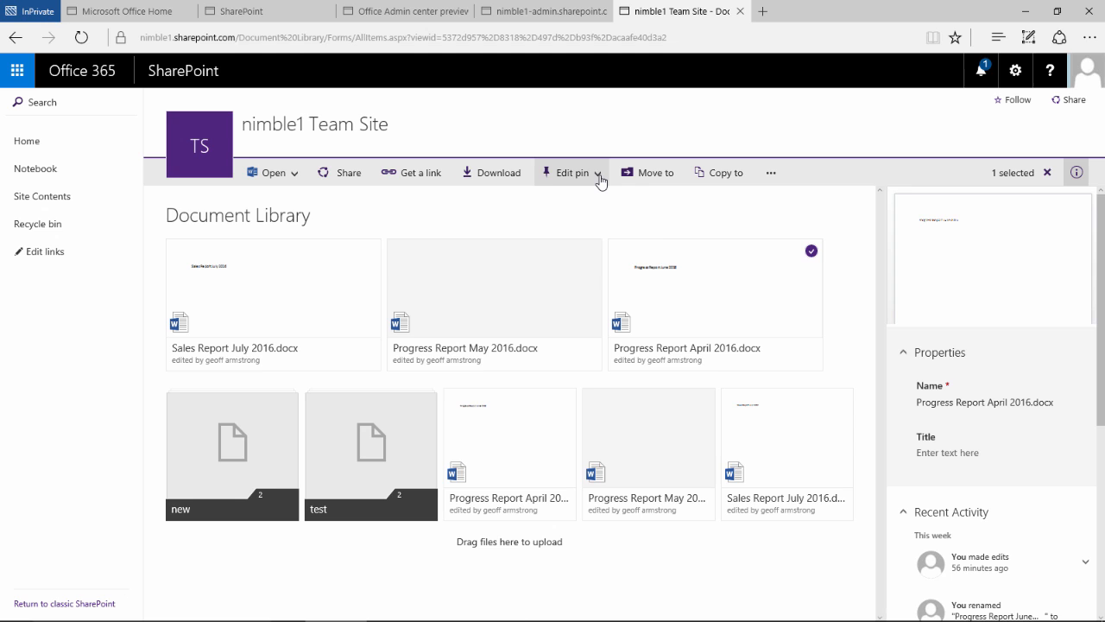
pyautogui.click(571, 172)
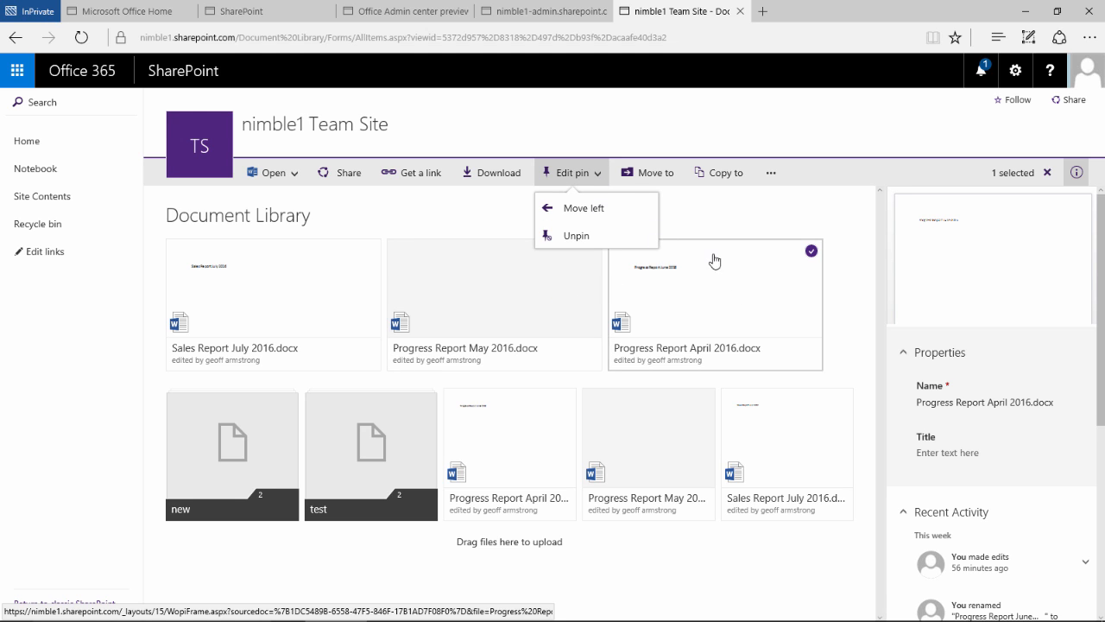
pyautogui.click(584, 207)
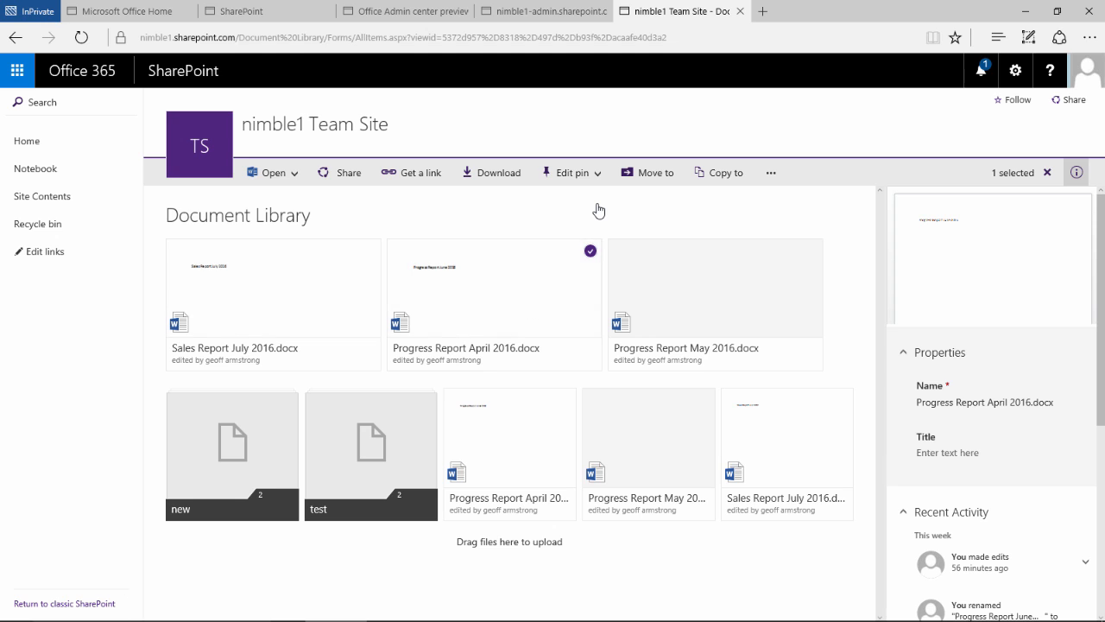
pyautogui.moveTo(500, 309)
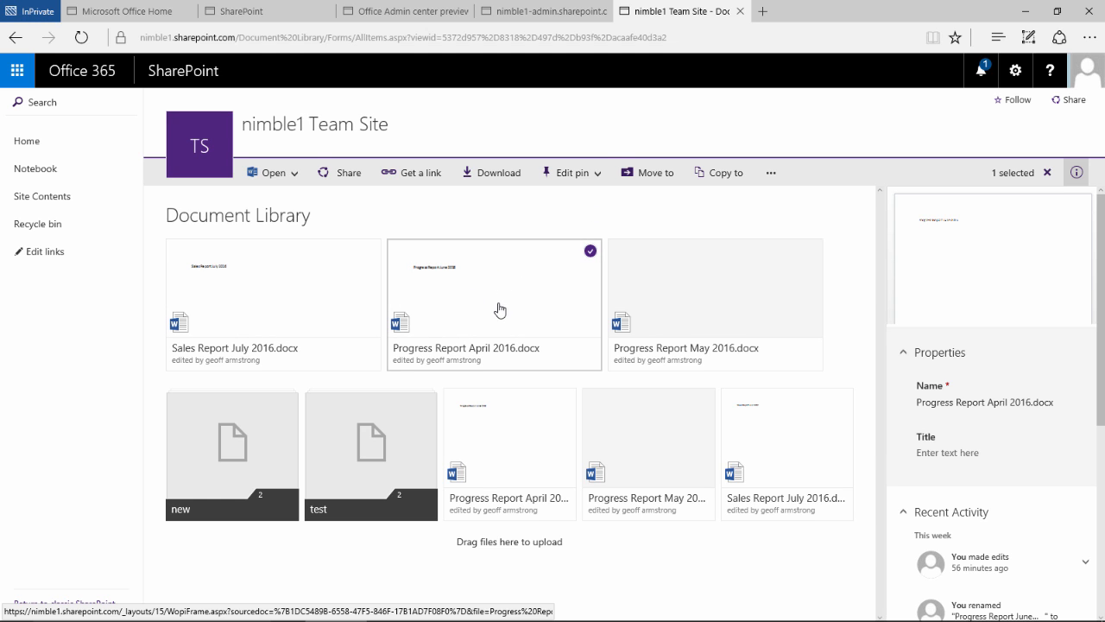
pyautogui.click(571, 172)
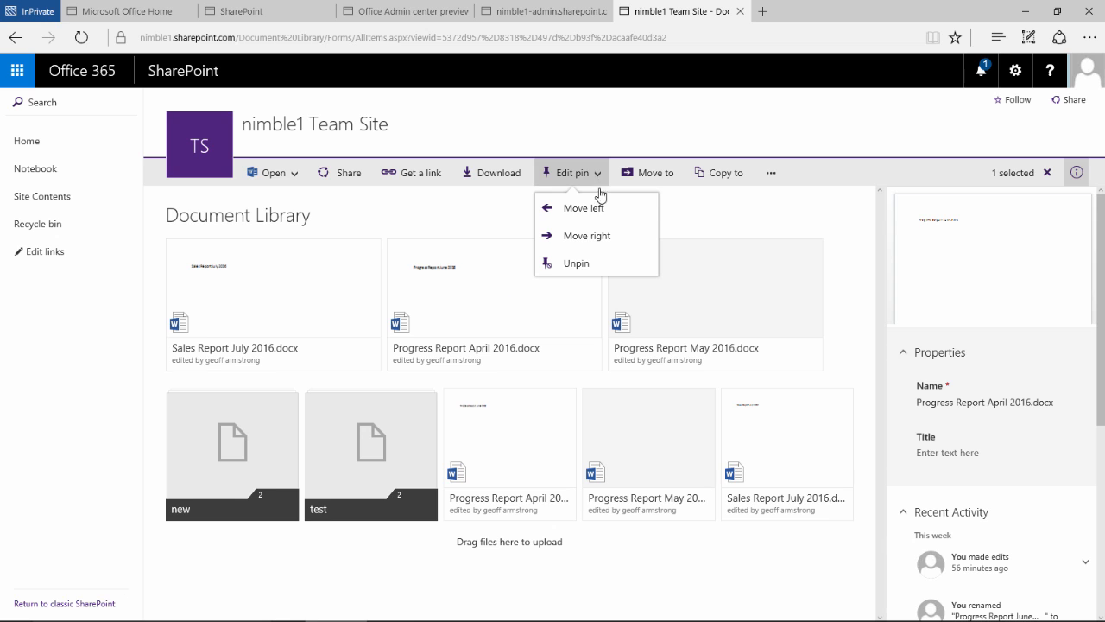
pyautogui.moveTo(593, 234)
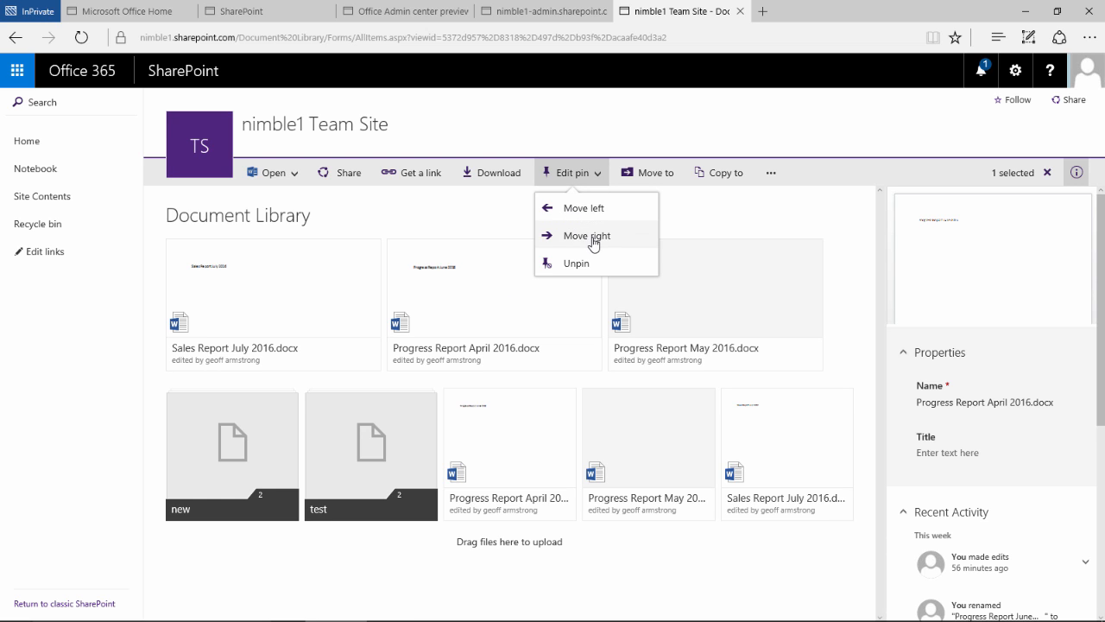
pyautogui.moveTo(584, 207)
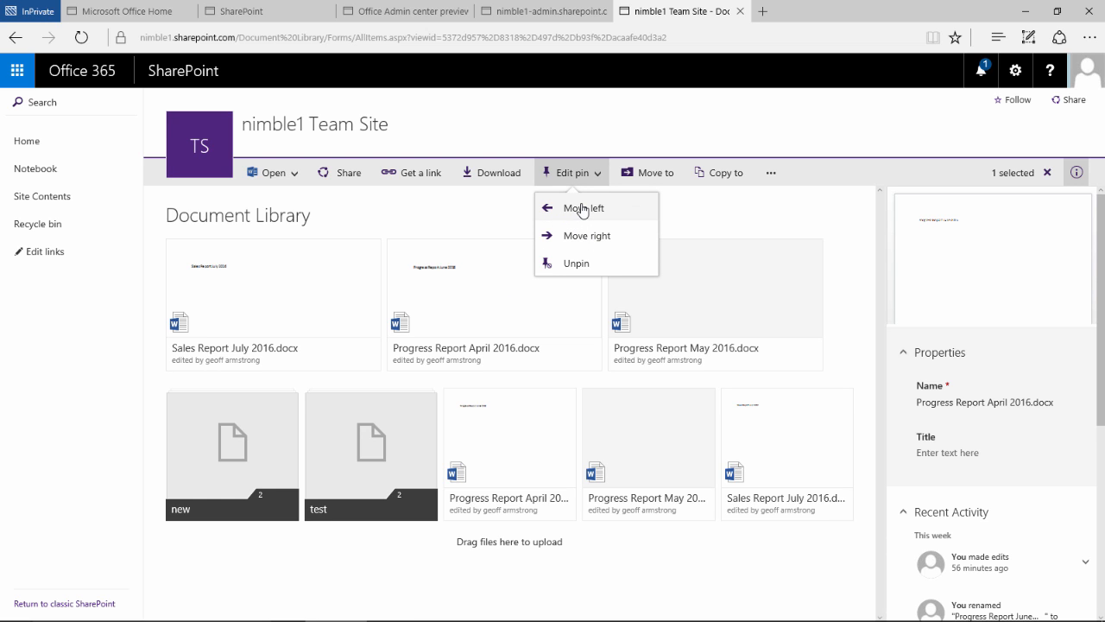
pyautogui.click(583, 207)
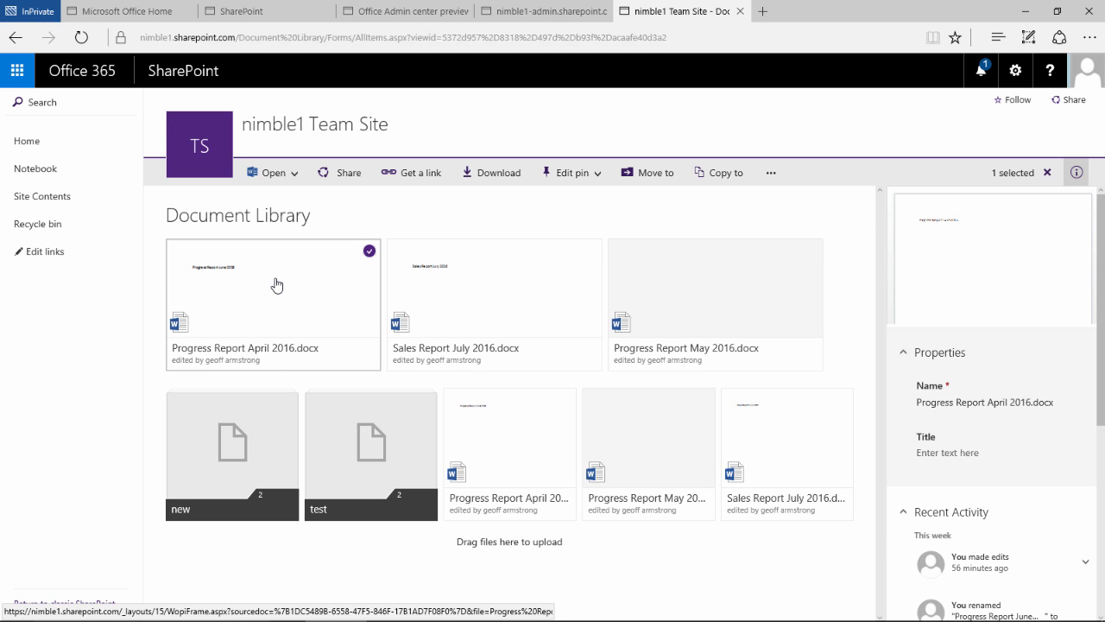
pyautogui.moveTo(462, 228)
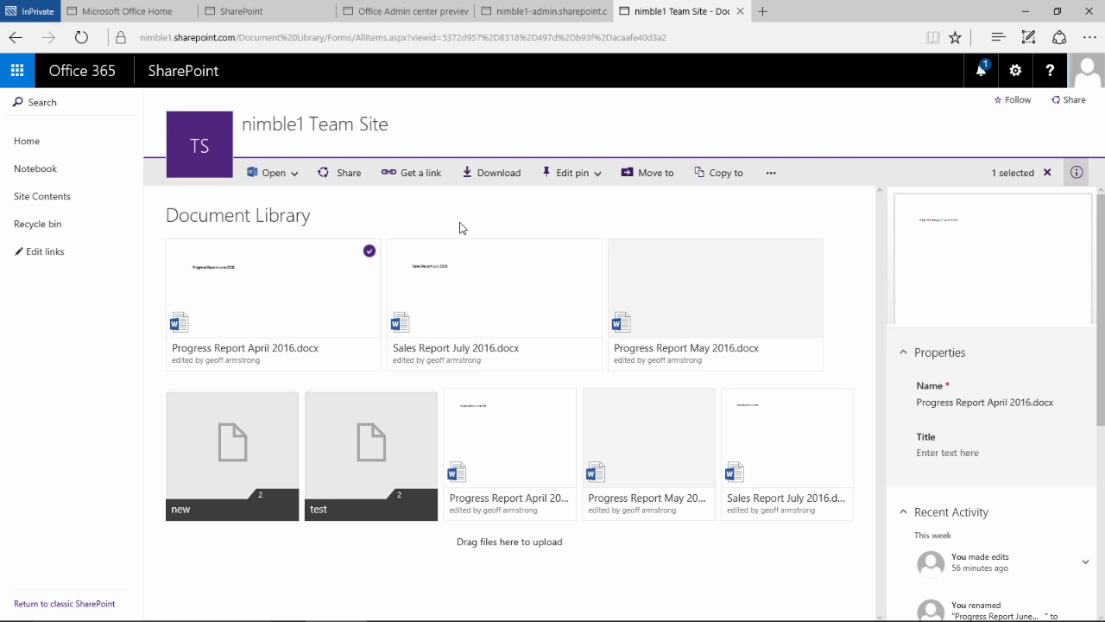
pyautogui.moveTo(497, 200)
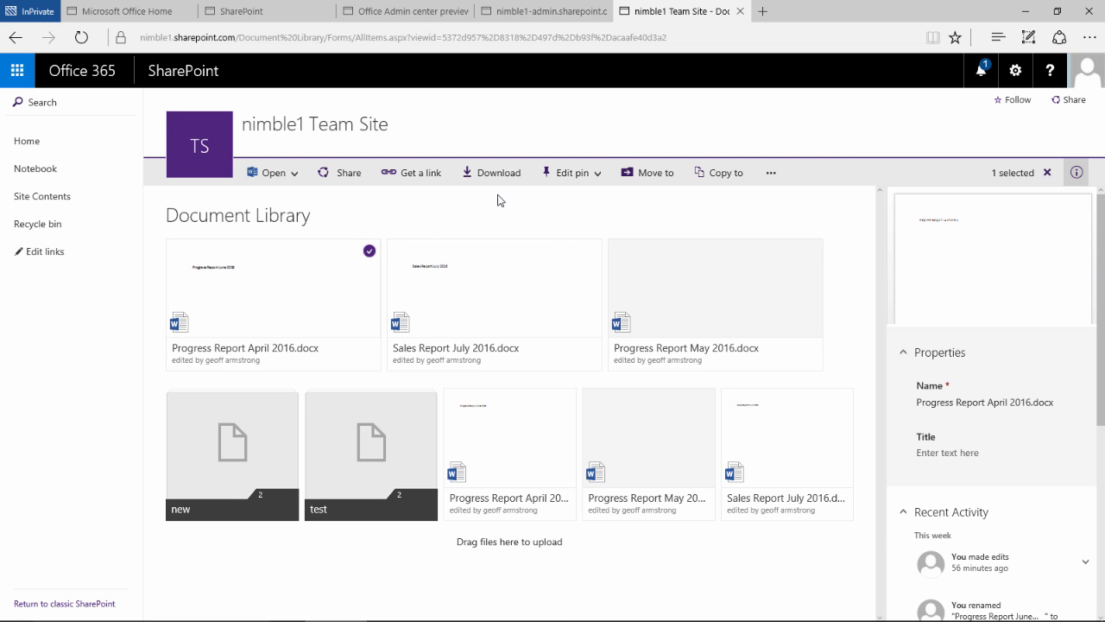
# - Unpin Progress Report April 2016, leaving July and May reports pinned
pyautogui.click(570, 172)
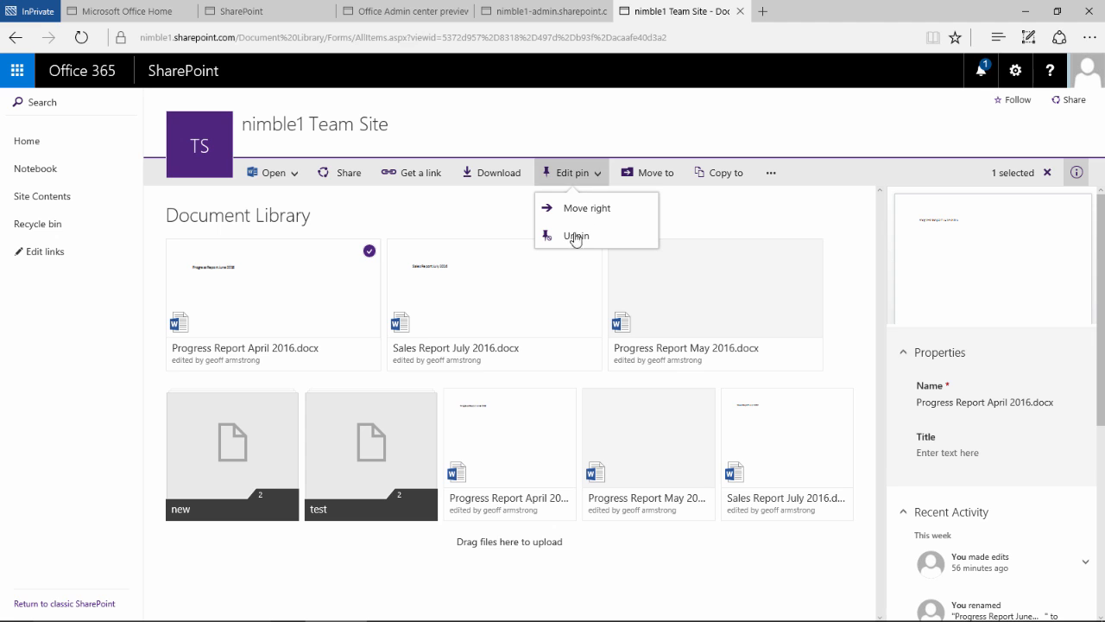
pyautogui.click(575, 235)
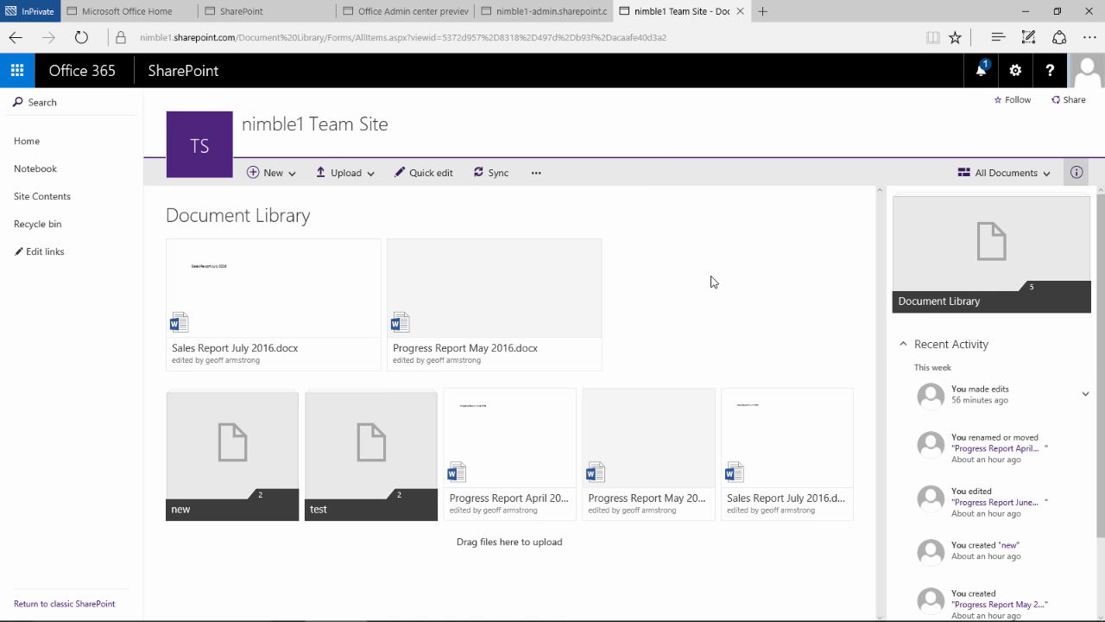
pyautogui.moveTo(708, 281)
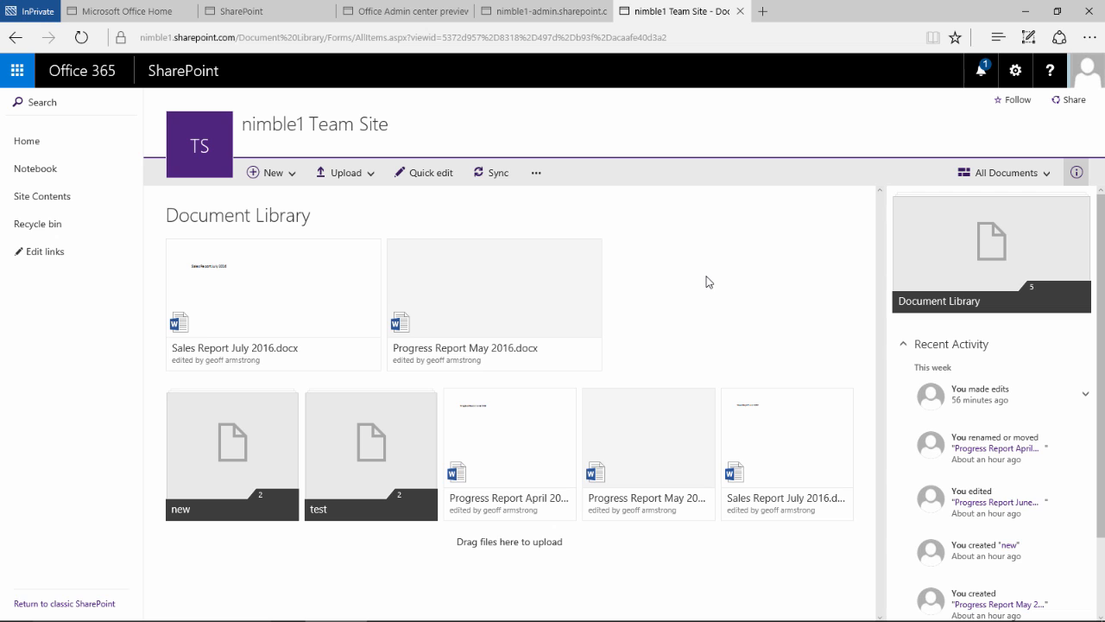
pyautogui.moveTo(754, 276)
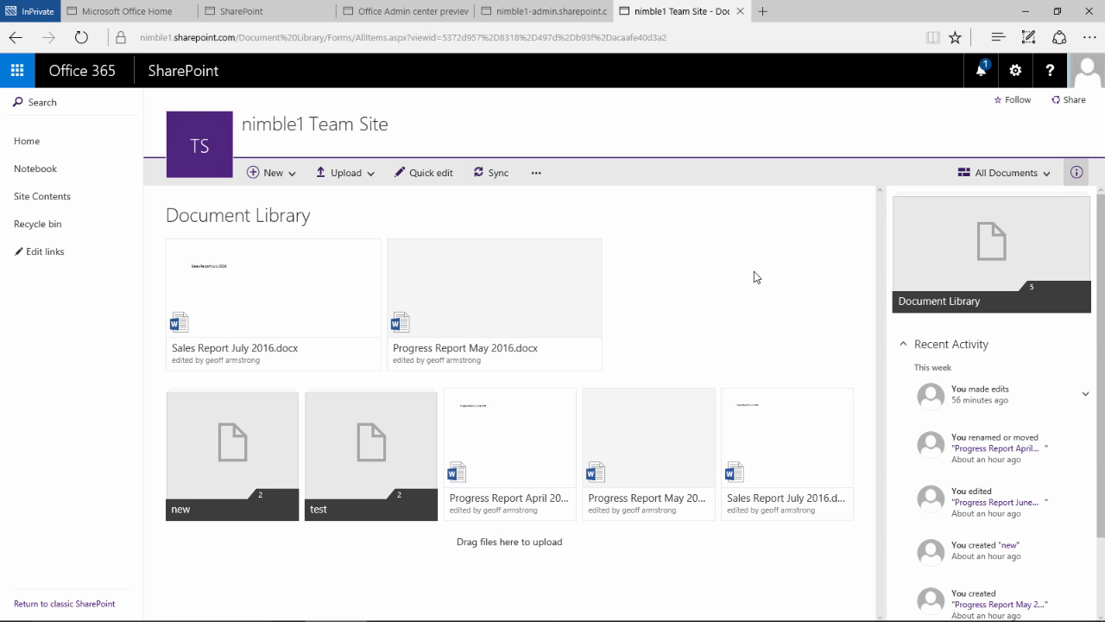
pyautogui.moveTo(725, 321)
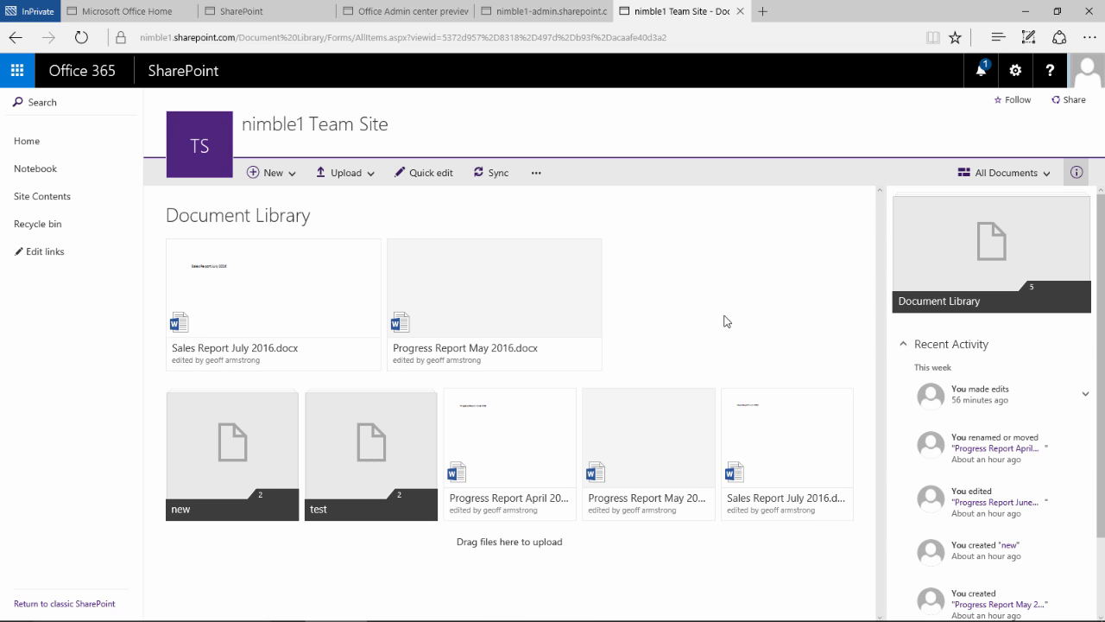
pyautogui.moveTo(752, 356)
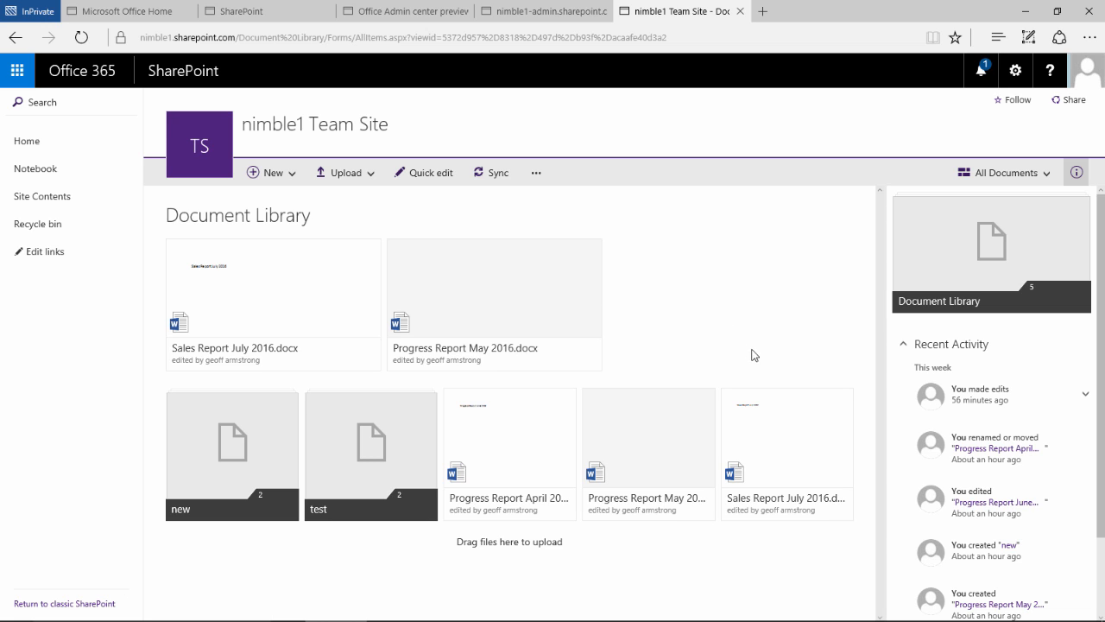
pyautogui.moveTo(180, 215)
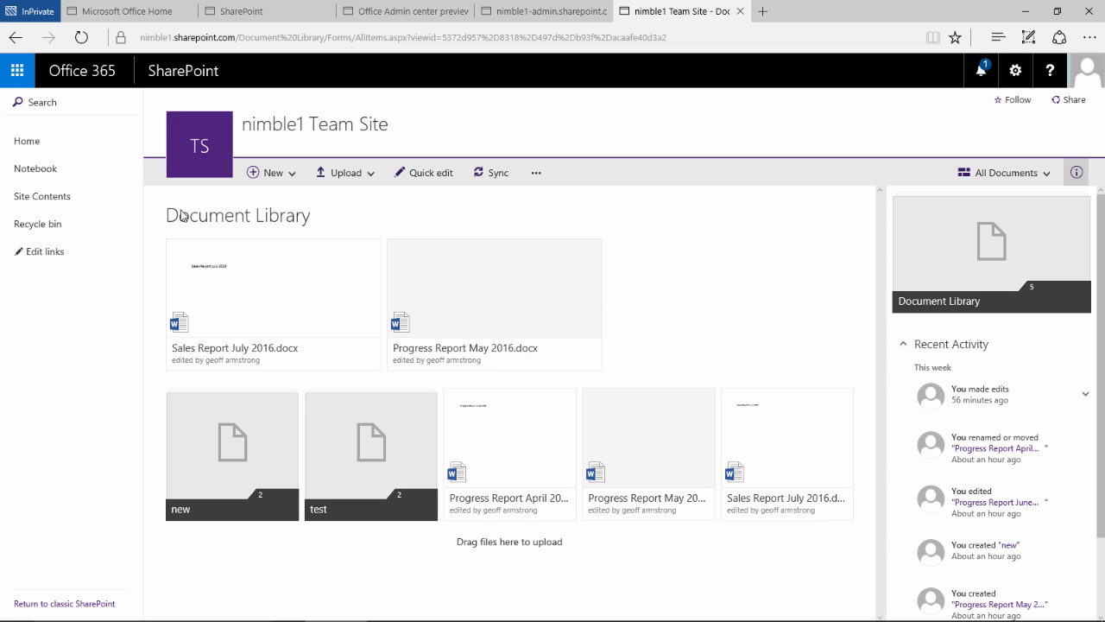
pyautogui.moveTo(158, 218)
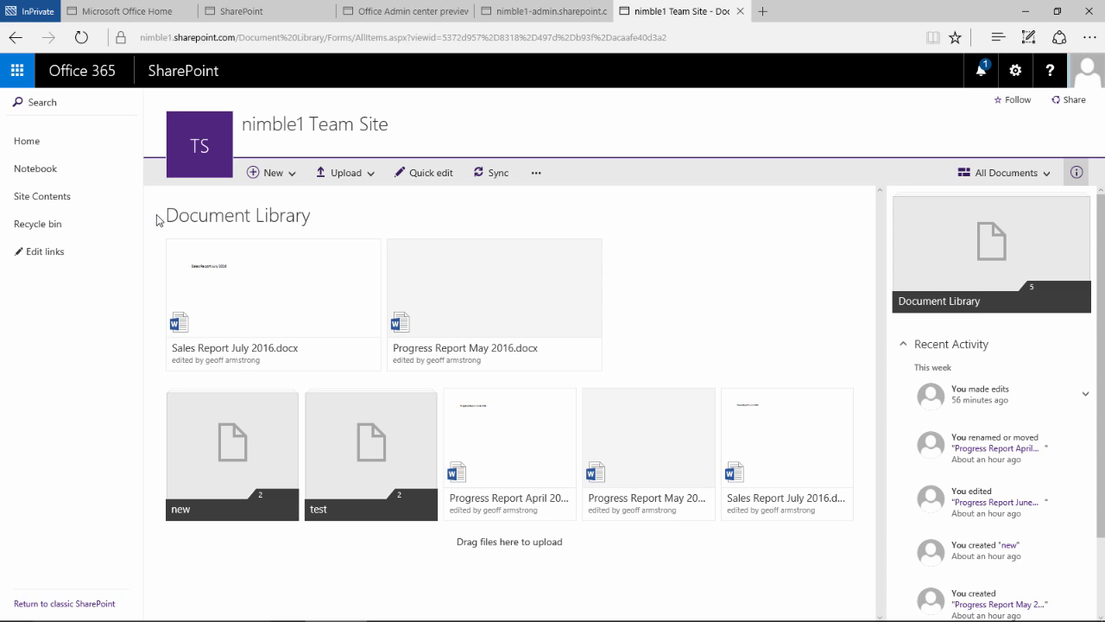